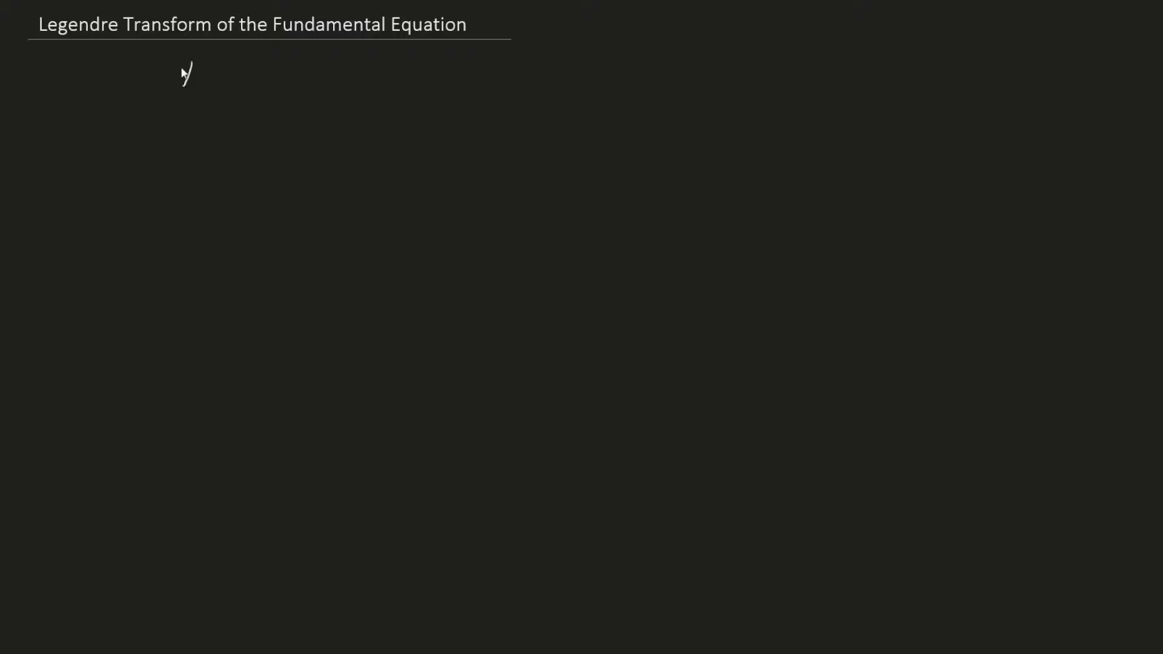
Step: Handwrite the Legendre relation y(0) = y(1) + ξx under the title
{"action": "left_click_drag", "start_coordinate": [182, 70], "coordinate": [279, 63]}
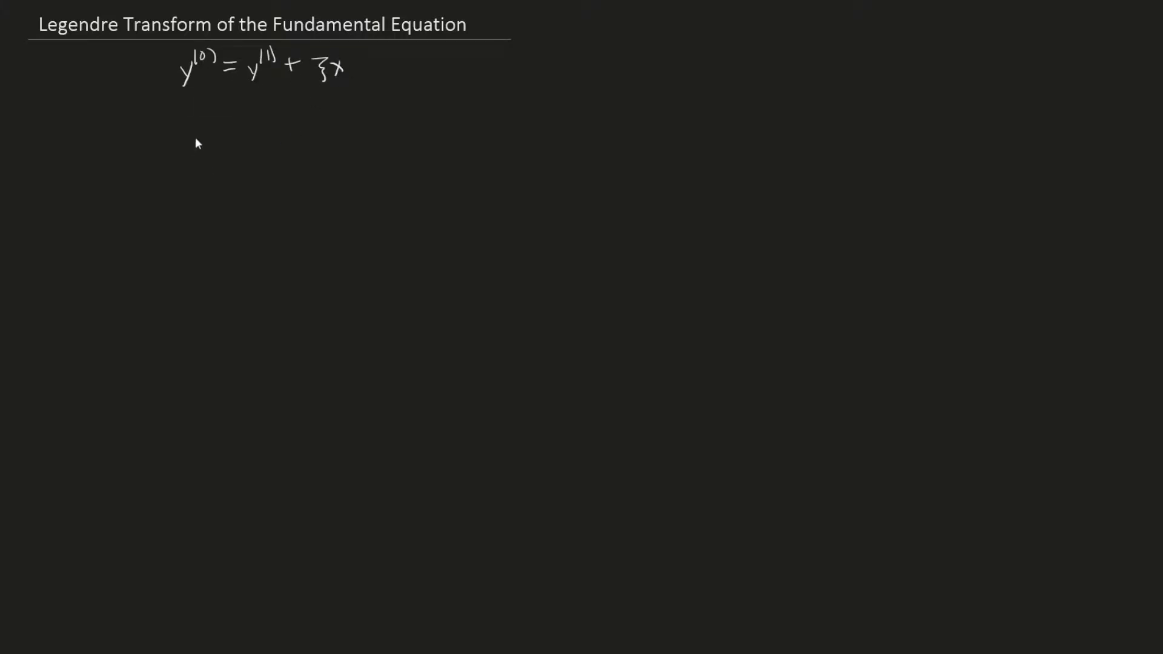
{"action": "mouse_move", "coordinate": [191, 149]}
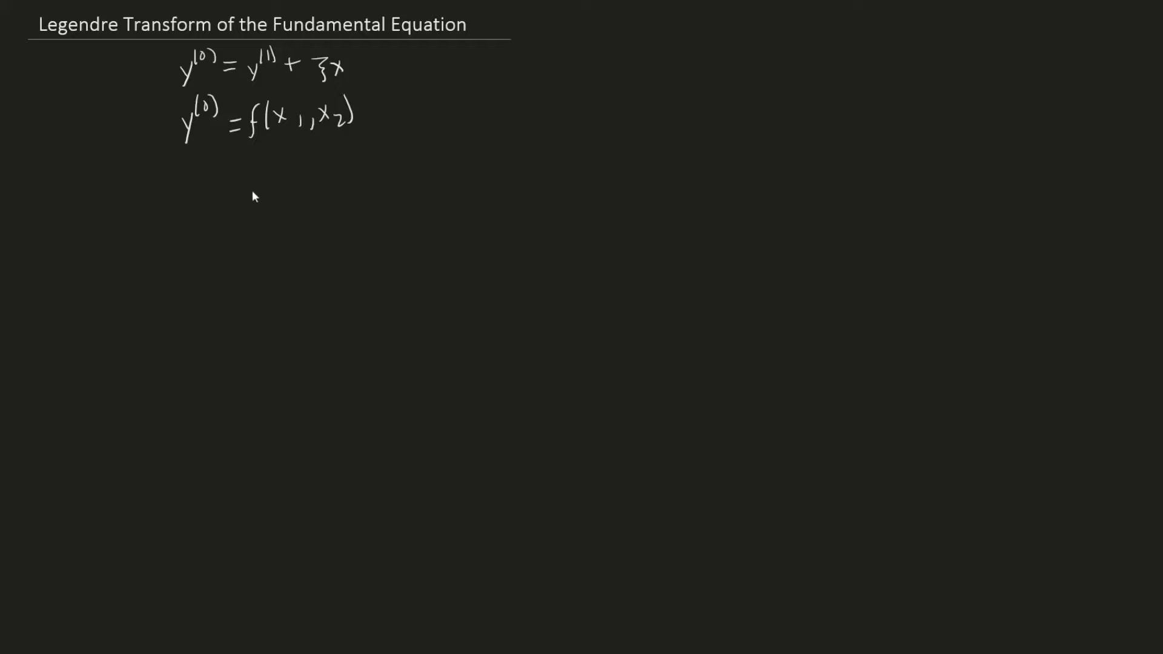
{"action": "mouse_move", "coordinate": [145, 178]}
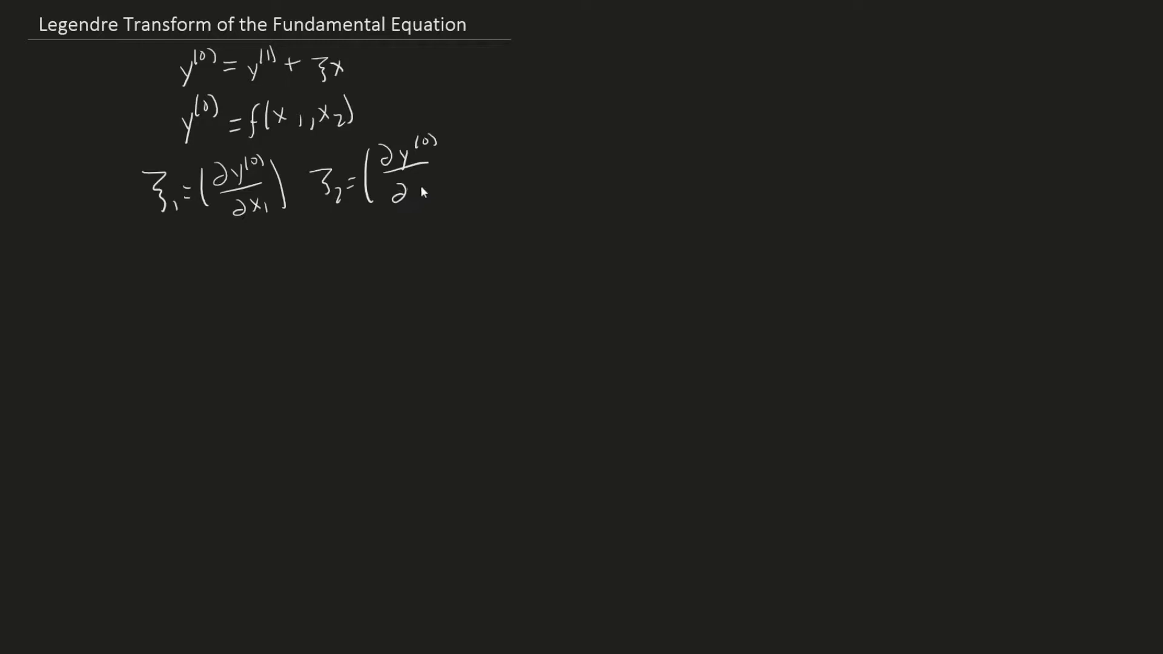
Step: Complete ξ2 = ∂y(0)/∂x2 and write the first- and second-order transforms
{"action": "type", "text": "x_2"}
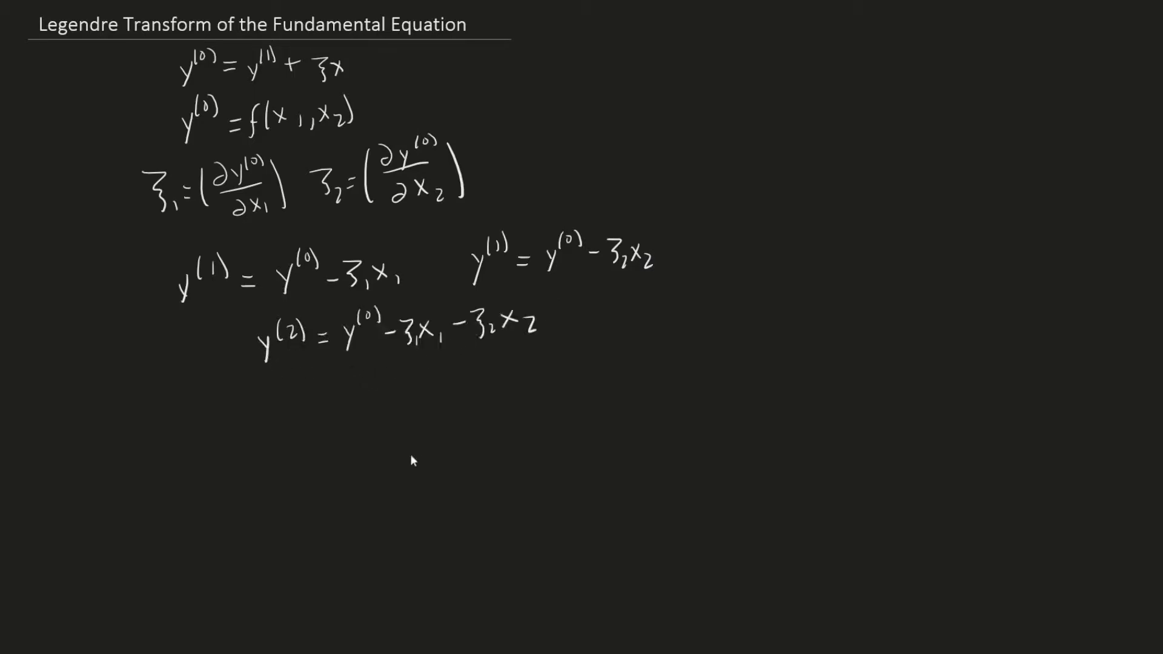
{"action": "mouse_move", "coordinate": [303, 455]}
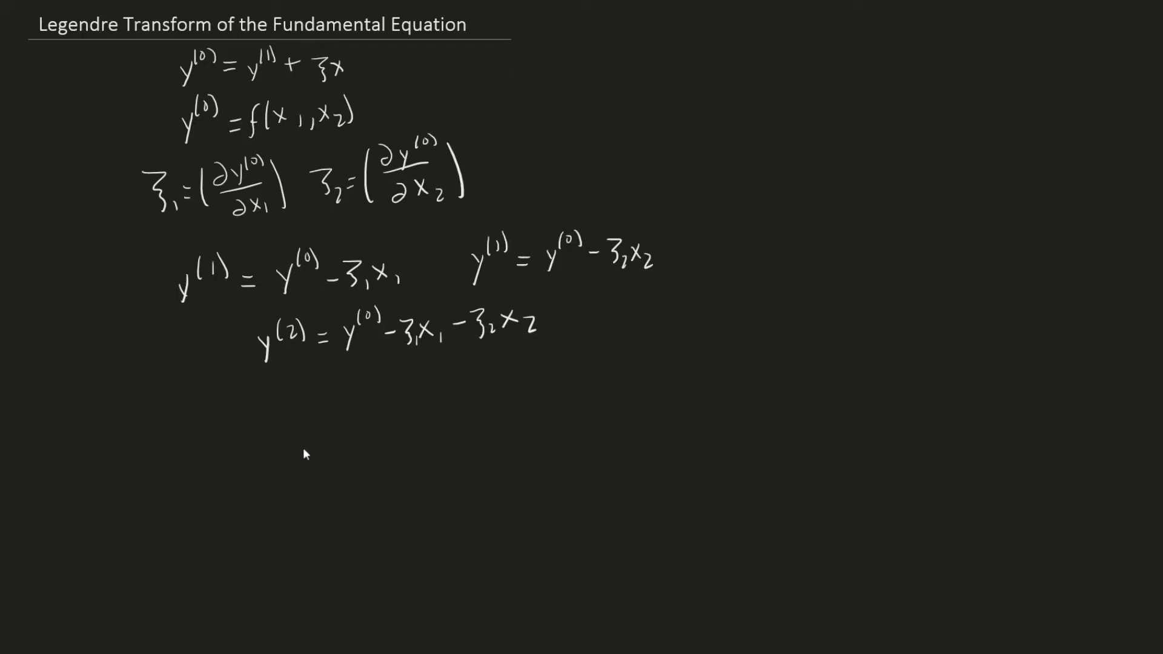
{"action": "mouse_move", "coordinate": [276, 451]}
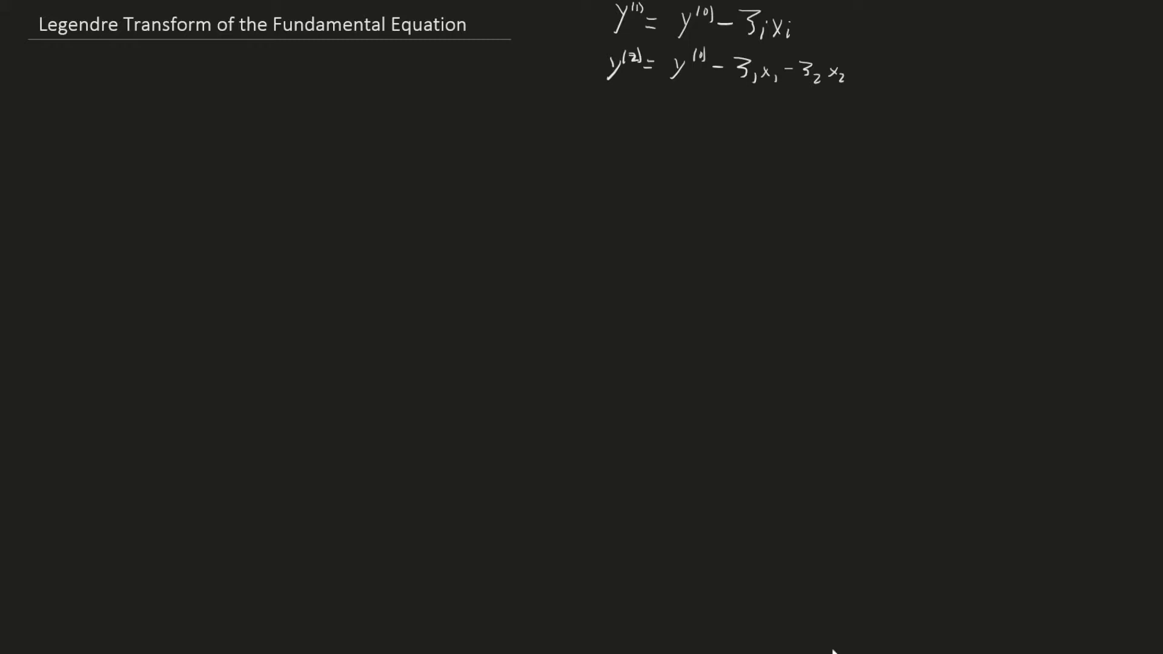
{"action": "mouse_move", "coordinate": [226, 219]}
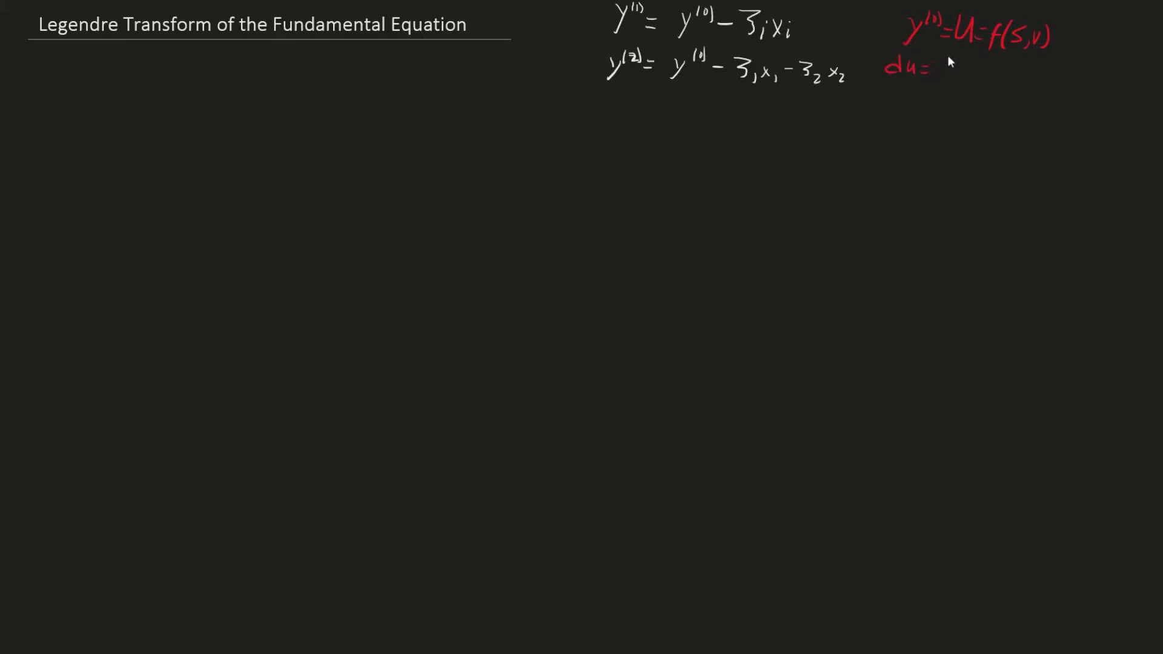
Step: In red, complete du = Tds − Pdv and define x1 = V, x2 = S
{"action": "type", "text": "Tds Pdv"}
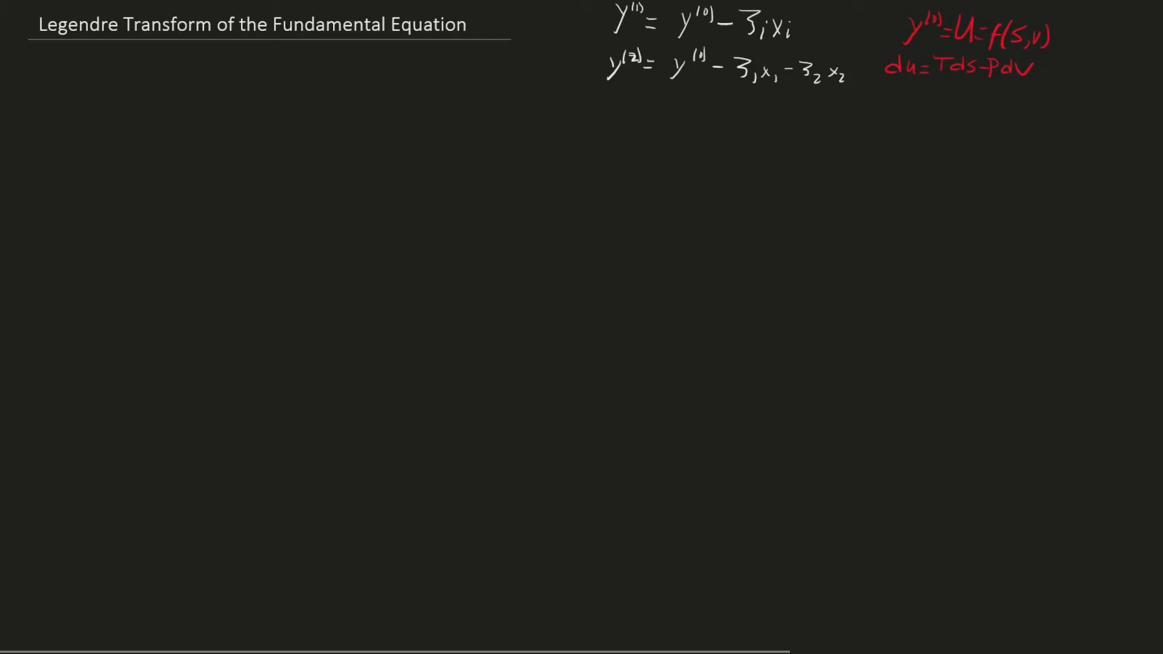
{"action": "mouse_move", "coordinate": [516, 57]}
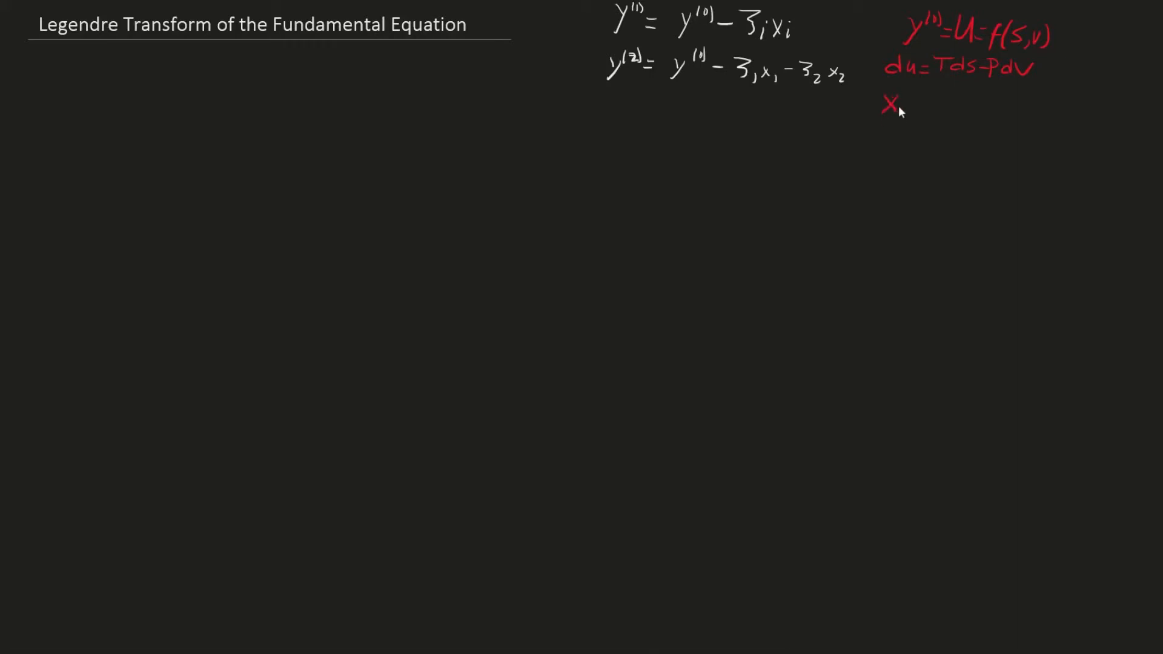
{"action": "type", "text": "=V x2-"}
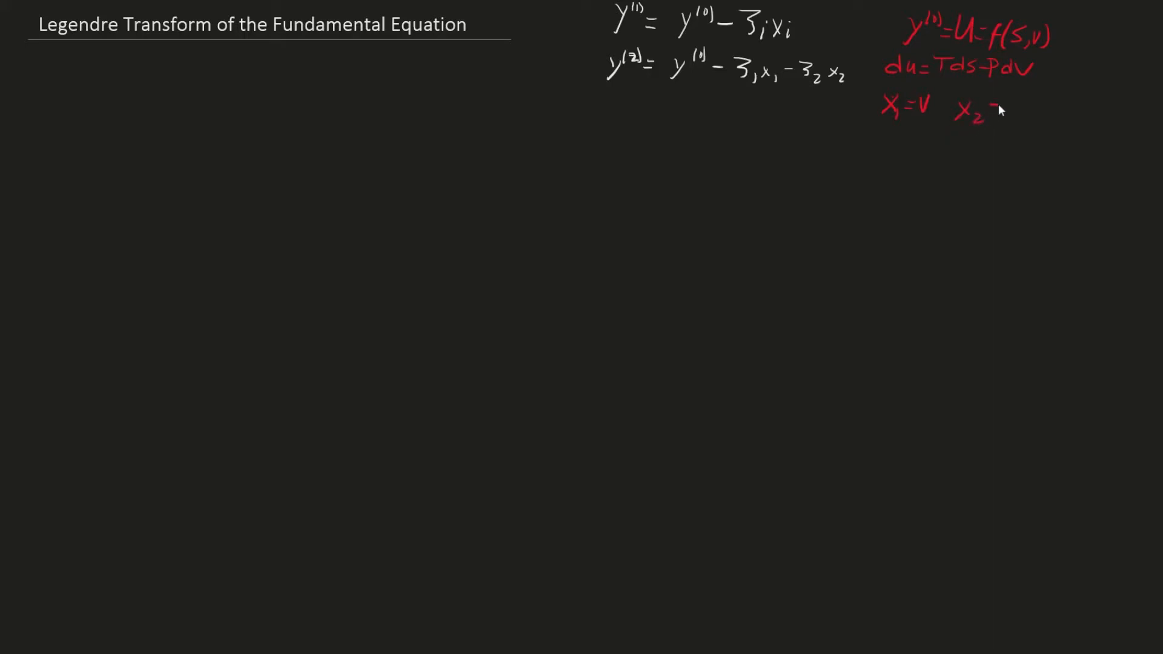
{"action": "left_click", "coordinate": [994, 111]}
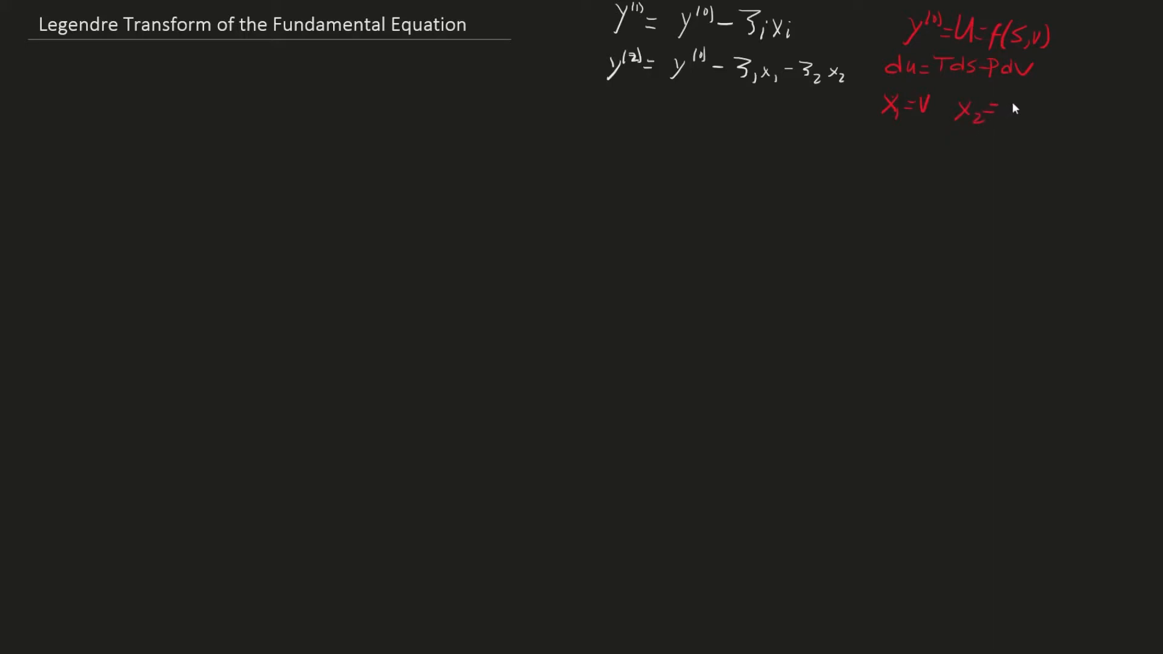
{"action": "type", "text": "S"}
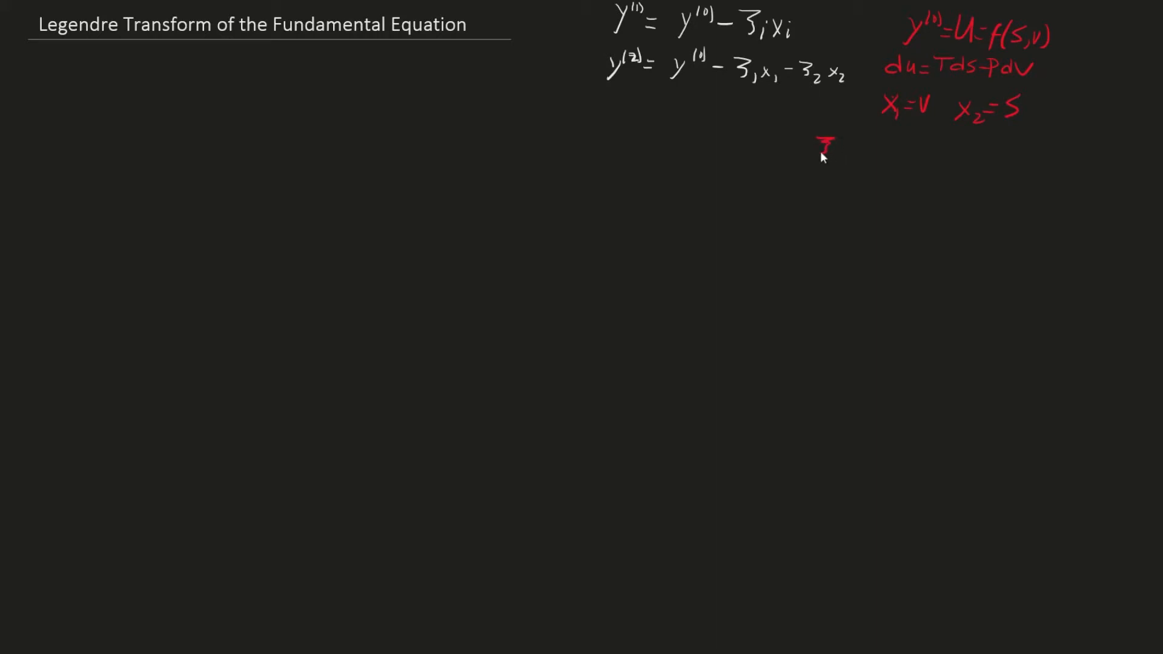
Step: Write the partial derivatives giving ξ1 = −P and ξ2 = T, then begin the y(1) line
{"action": "left_click_drag", "start_coordinate": [820, 144], "coordinate": [864, 148]}
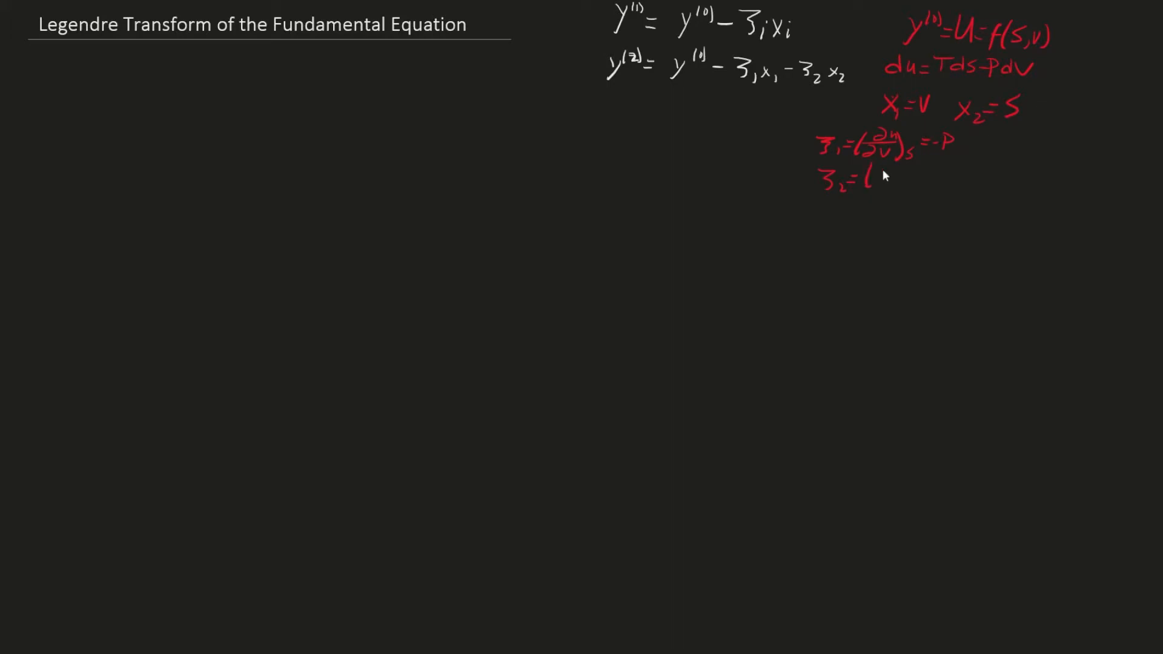
{"action": "left_click_drag", "start_coordinate": [879, 178], "coordinate": [902, 168]}
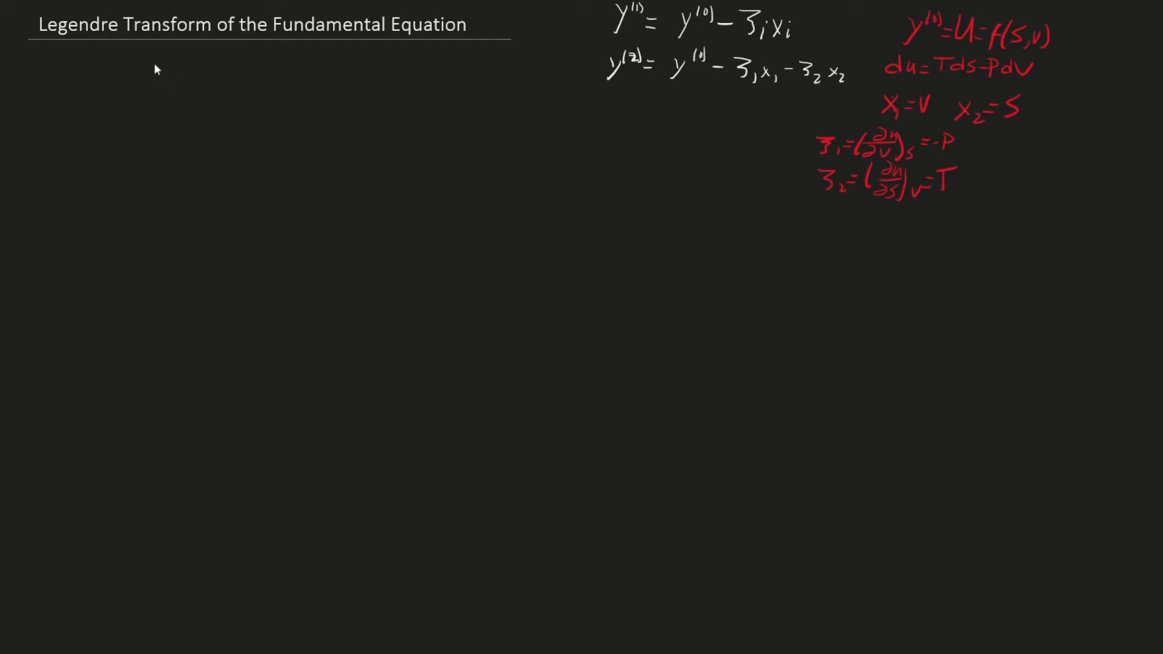
{"action": "left_click_drag", "start_coordinate": [144, 74], "coordinate": [178, 56]}
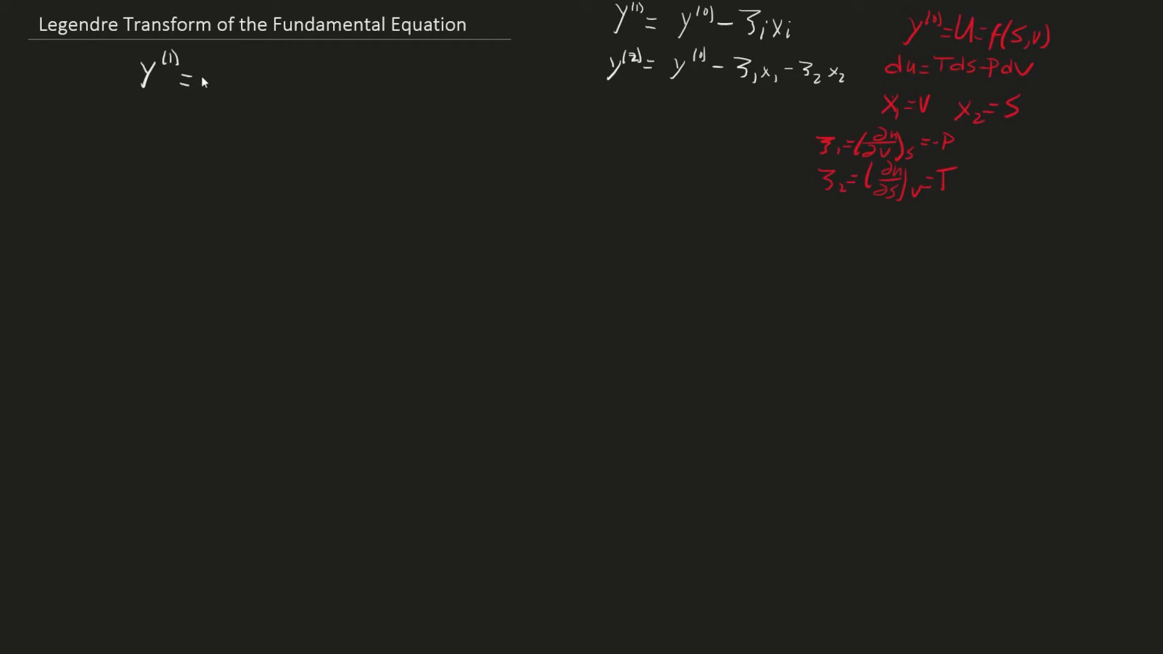
Step: Write y(1) = U + PV = H and derive the boxed enthalpy differential dH = TdS + VdP
{"action": "type", "text": "U+"}
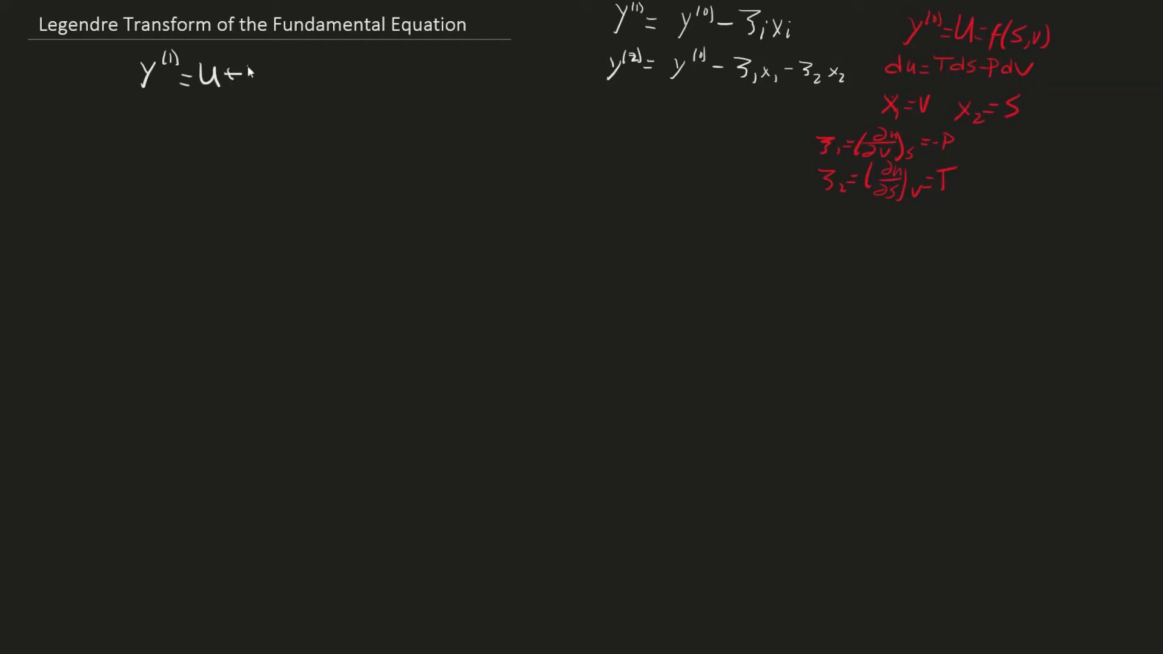
{"action": "type", "text": "PV ="}
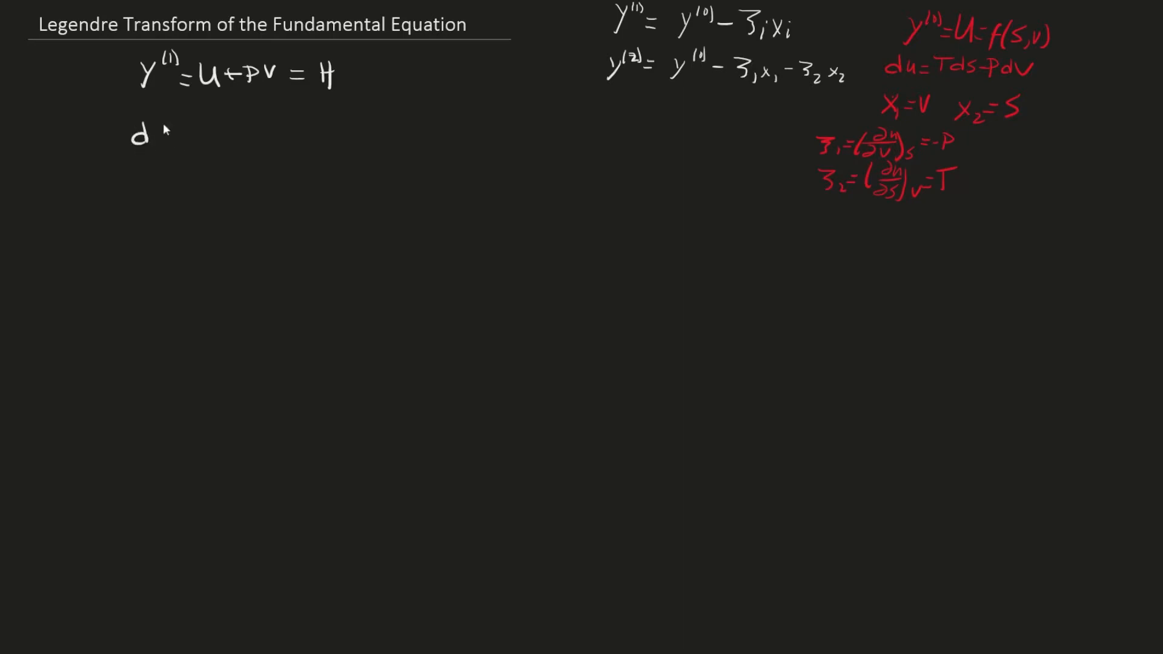
{"action": "type", "text": "H = du + Pdv + vdP"}
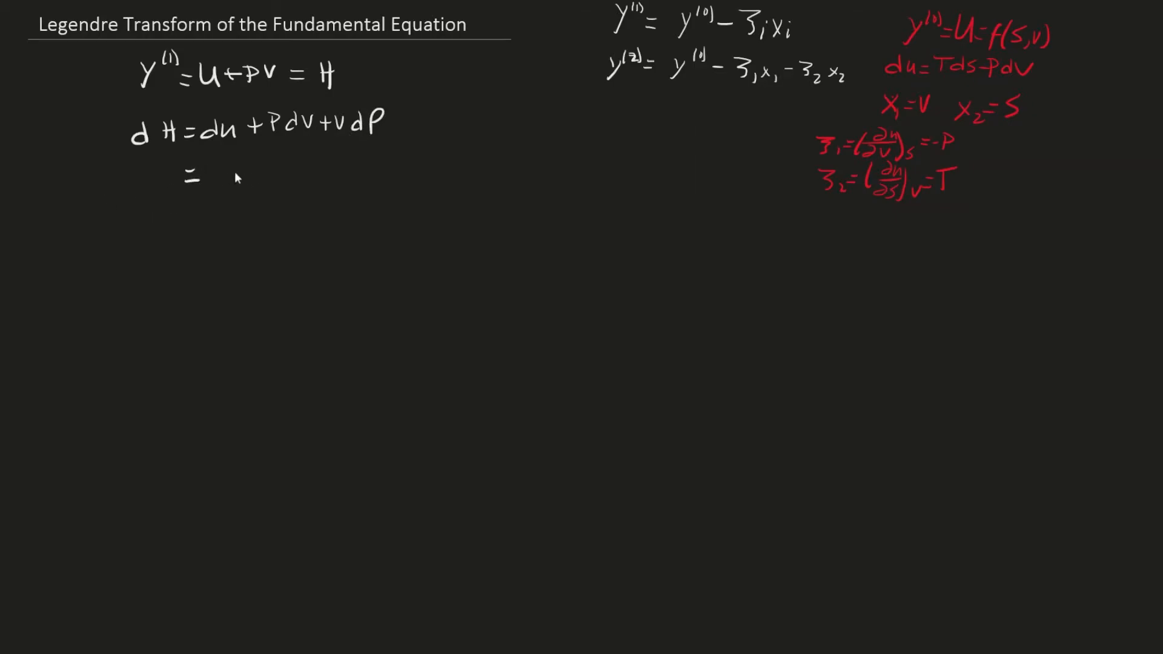
{"action": "type", "text": "T"}
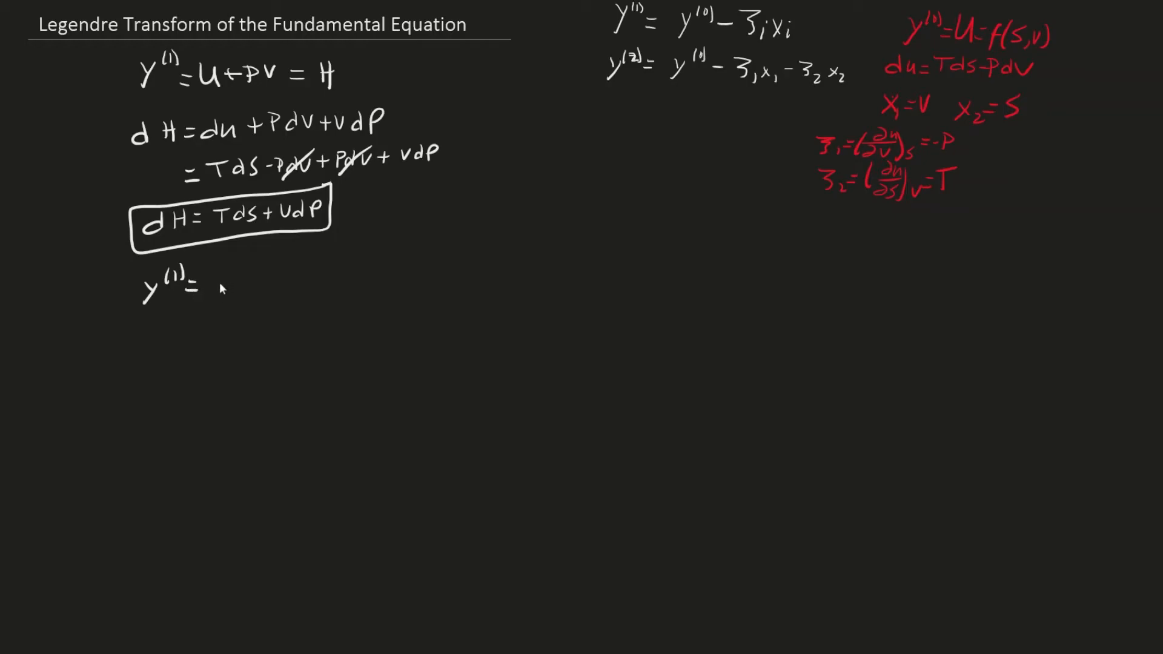
Step: Start the Helmholtz transform y(1) = U − TS = A
{"action": "type", "text": "U -"}
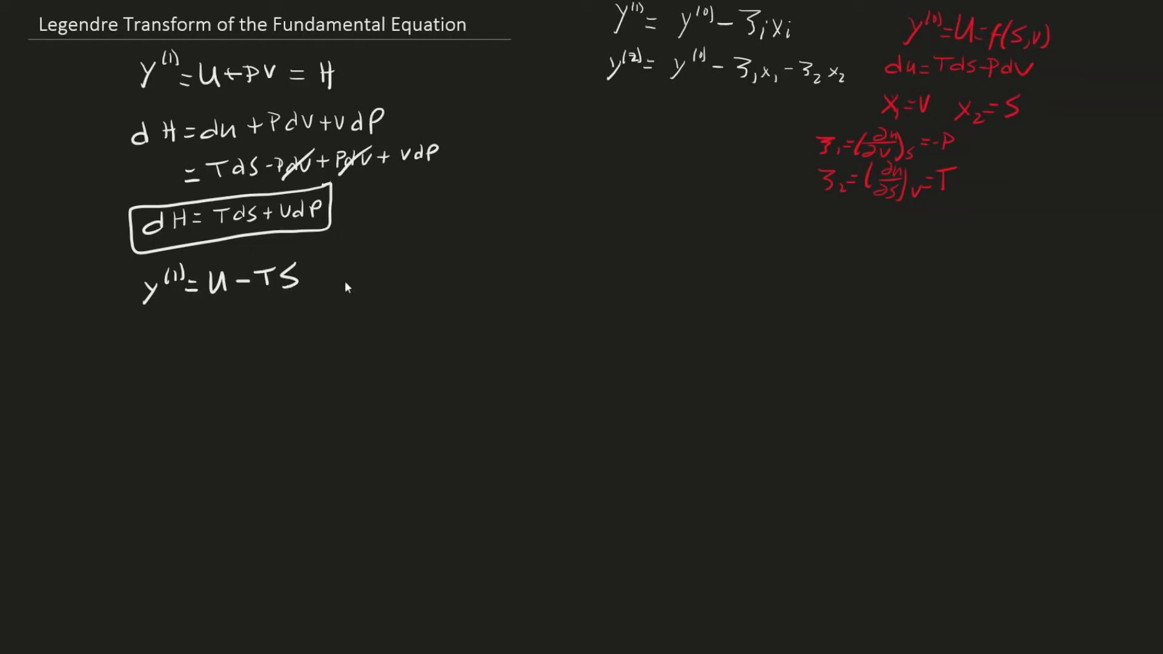
{"action": "type", "text": "= A"}
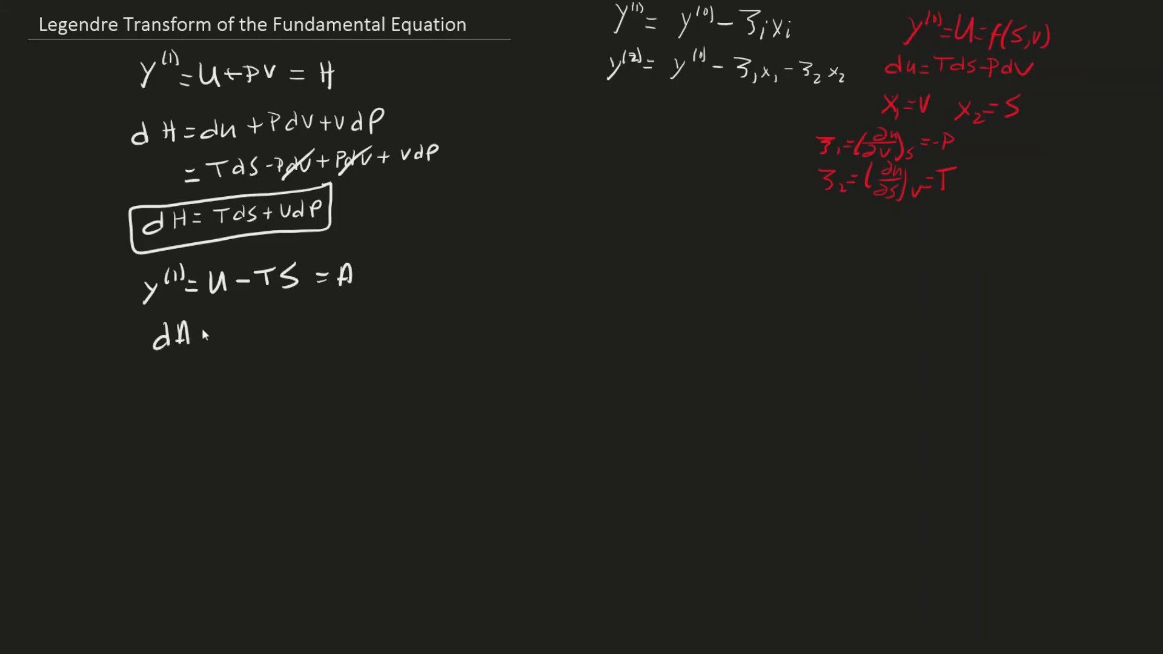
Step: Expand dA = dU − TdS − SdT, substituting dU and cancelling the TdS terms
{"action": "type", "text": "=du -"}
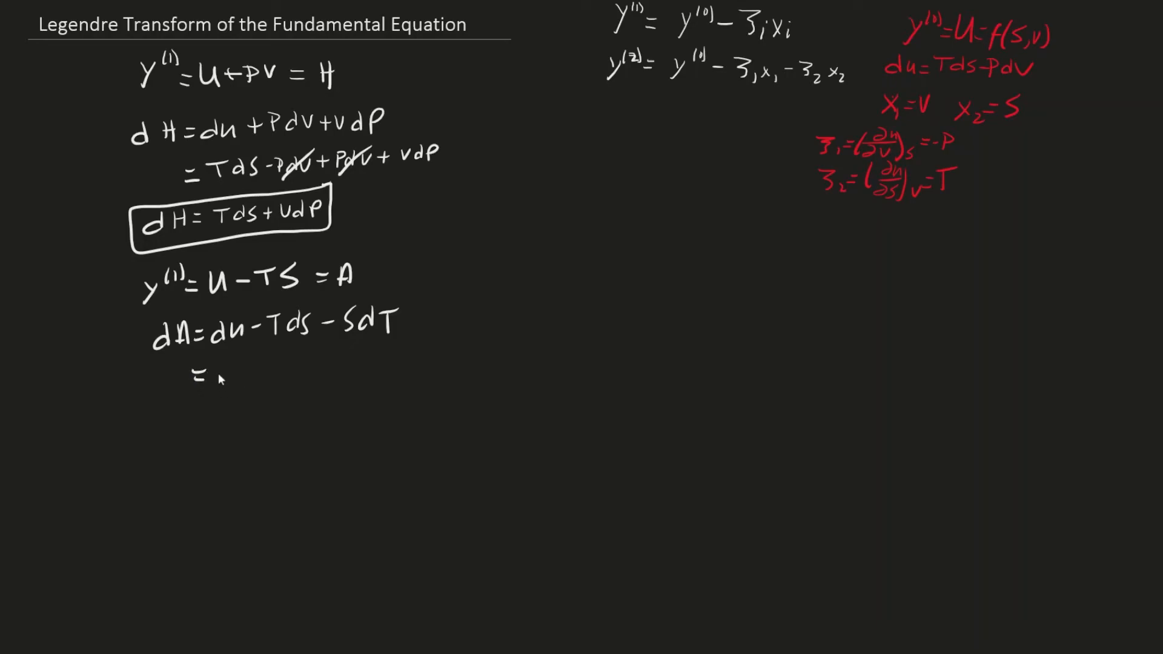
{"action": "type", "text": "Tds - Pdv - Tds -"}
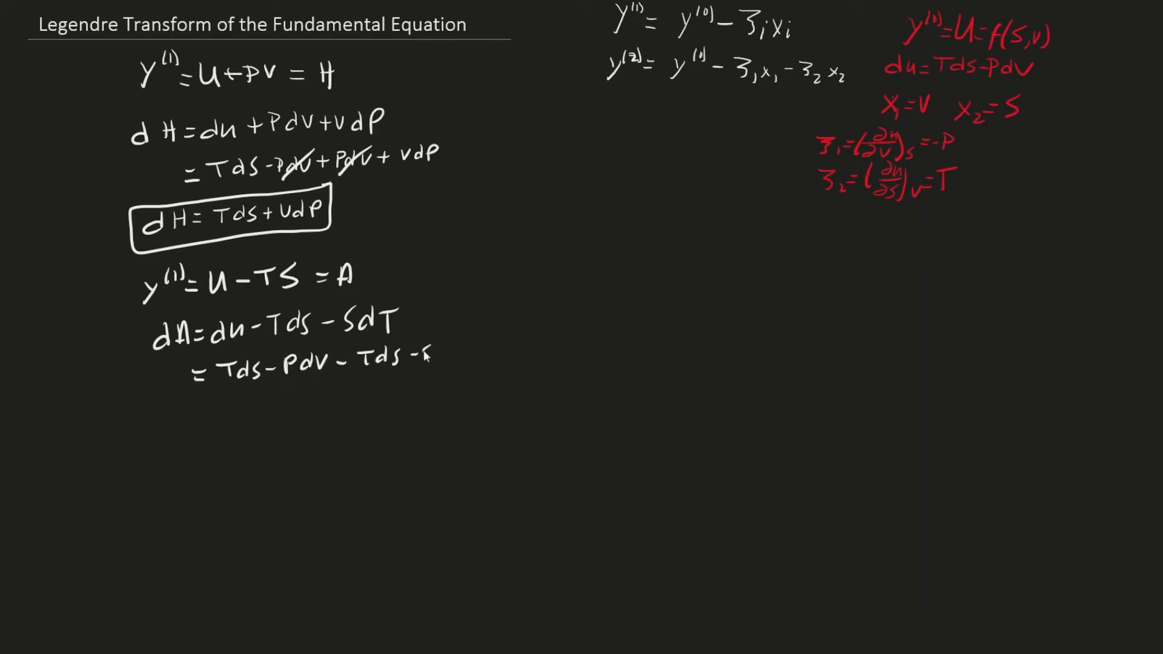
{"action": "type", "text": "SdT"}
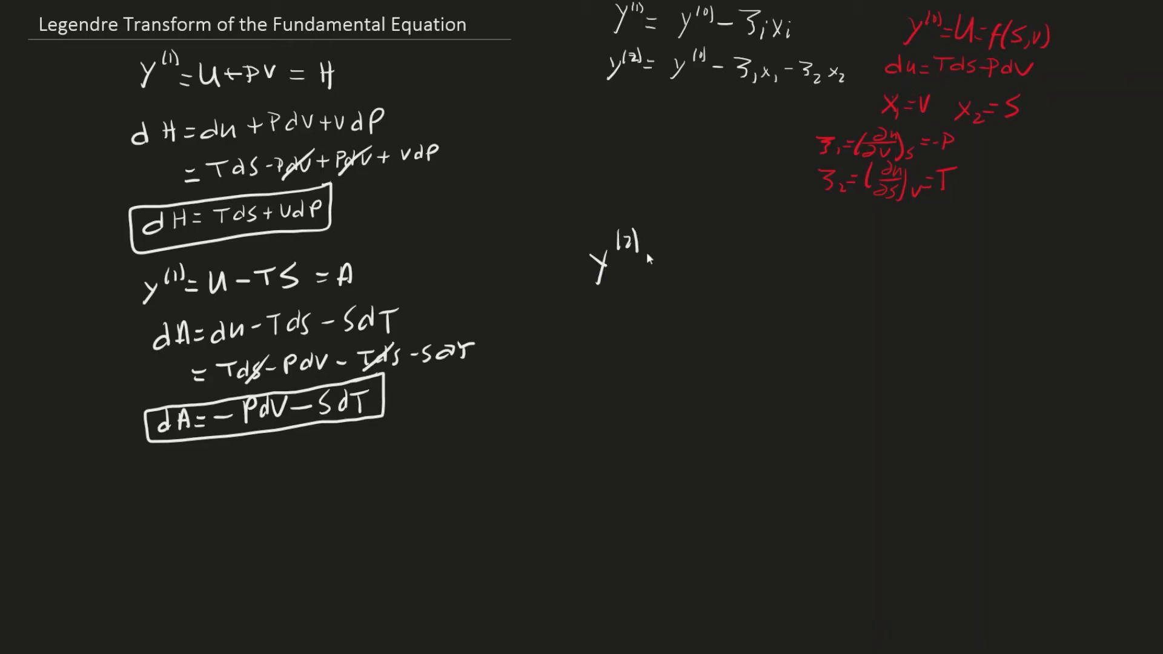
Step: Write y(2) = U + PV − TS = H − TS = G on the right
{"action": "type", "text": "=U"}
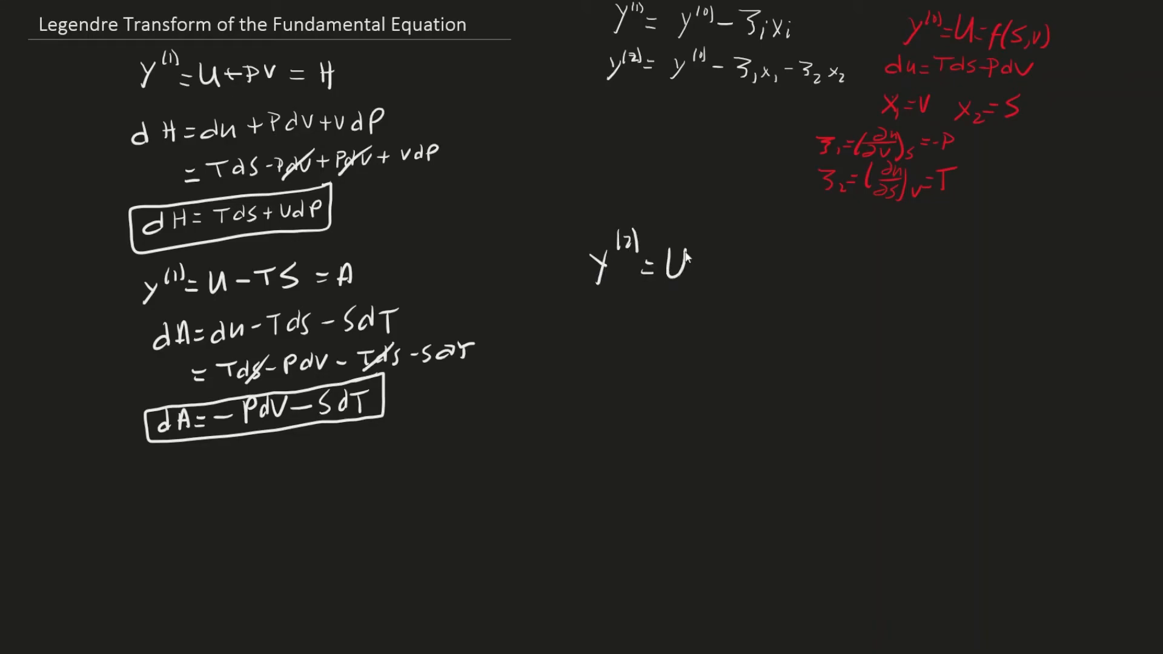
{"action": "type", "text": "+PV-TS"}
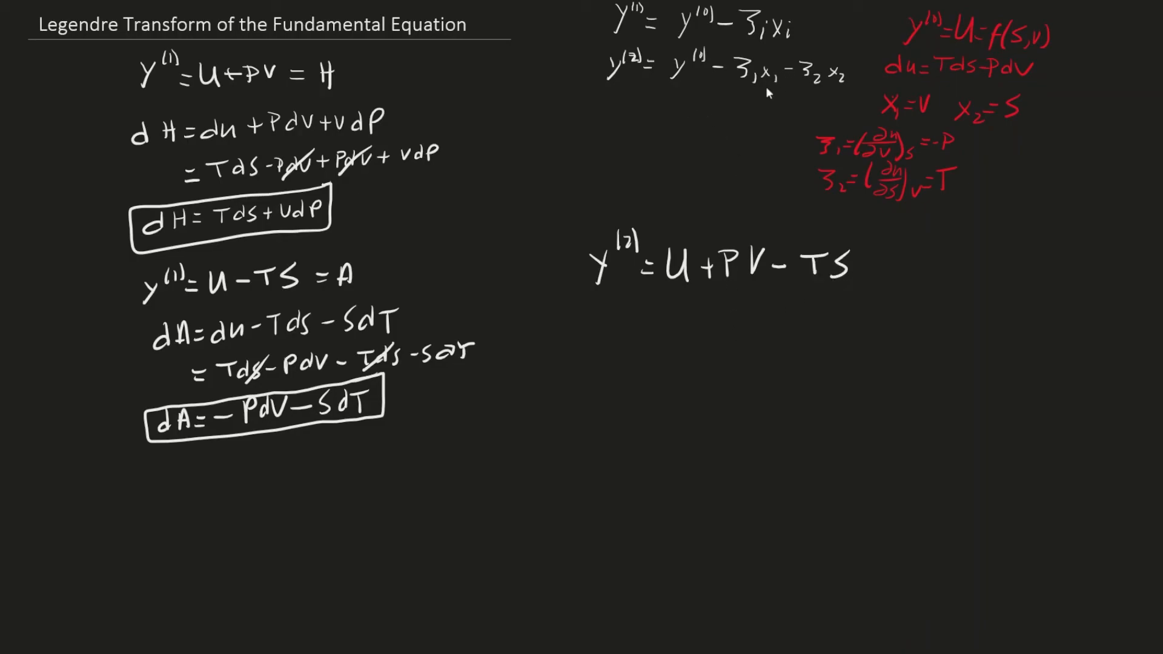
{"action": "mouse_move", "coordinate": [630, 349]}
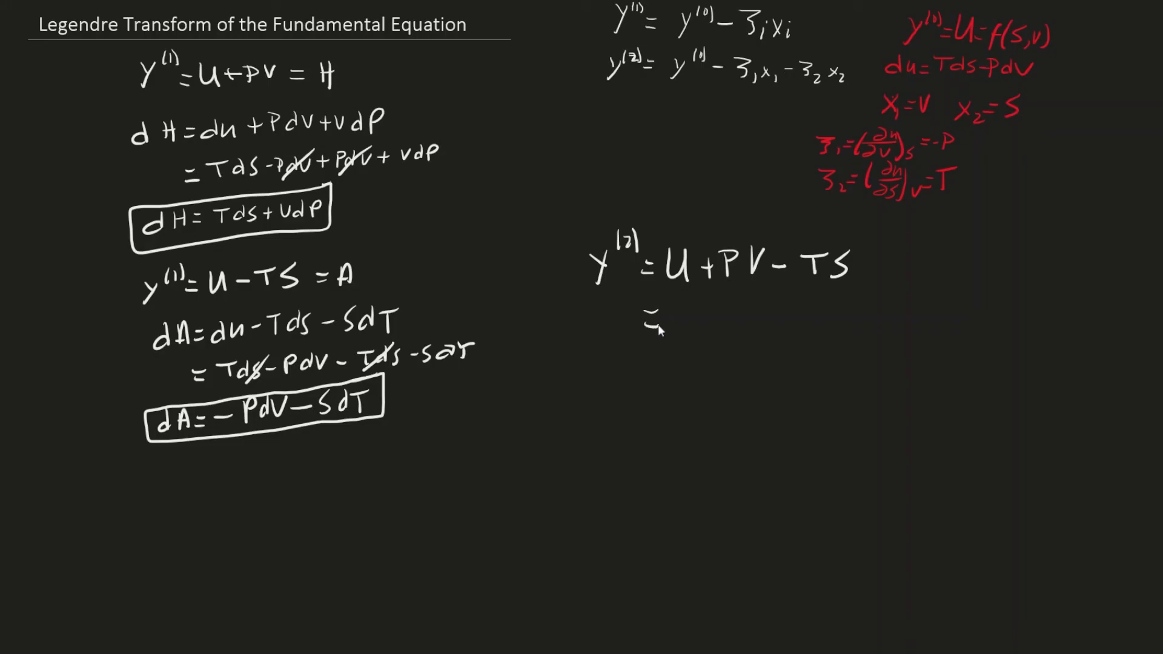
{"action": "type", "text": "=H-"}
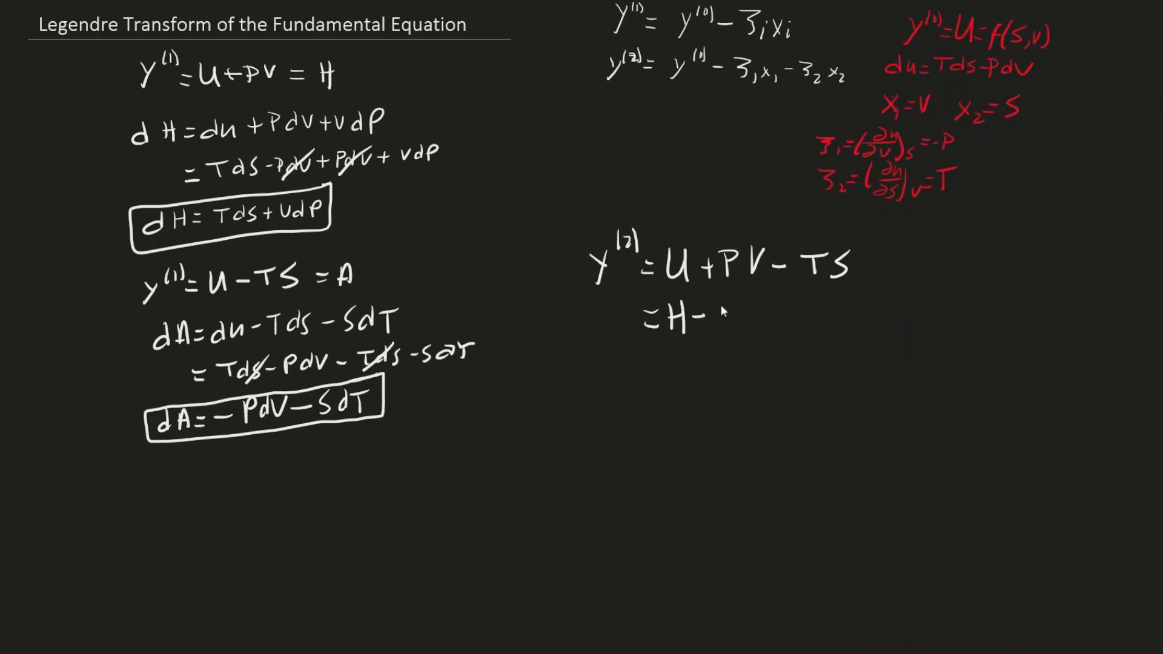
{"action": "type", "text": "TS = G"}
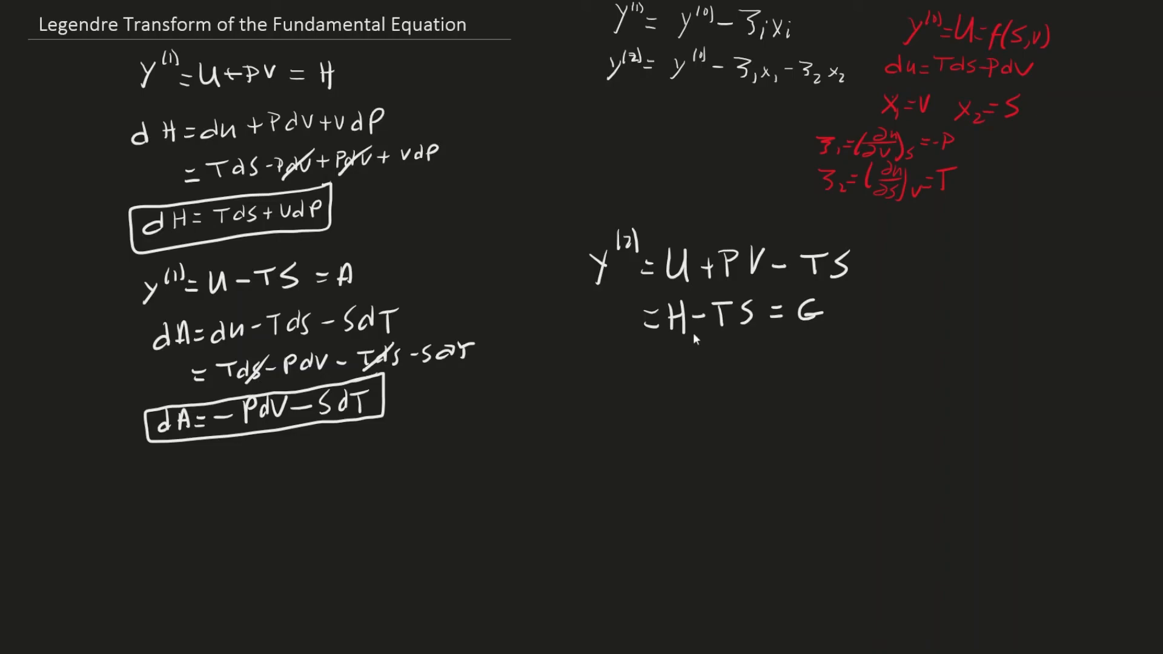
{"action": "mouse_move", "coordinate": [644, 391]}
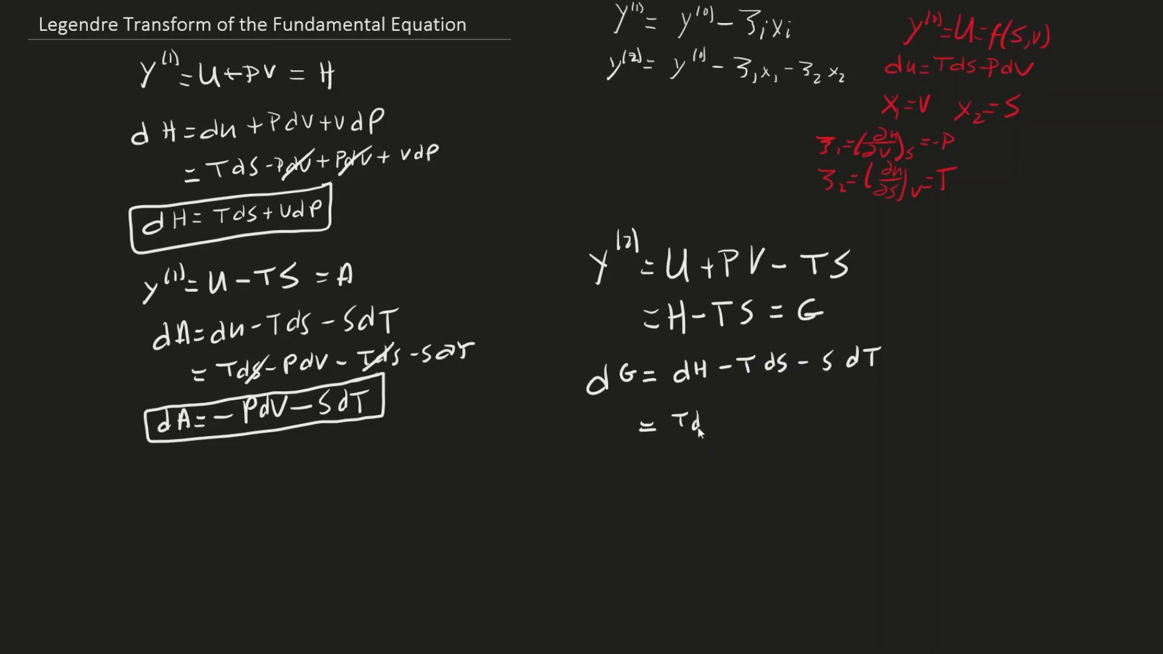
Step: Expand dG = dH − TdS − SdT with dH = TdS + VdP substituted
{"action": "type", "text": "TdS + VdP"}
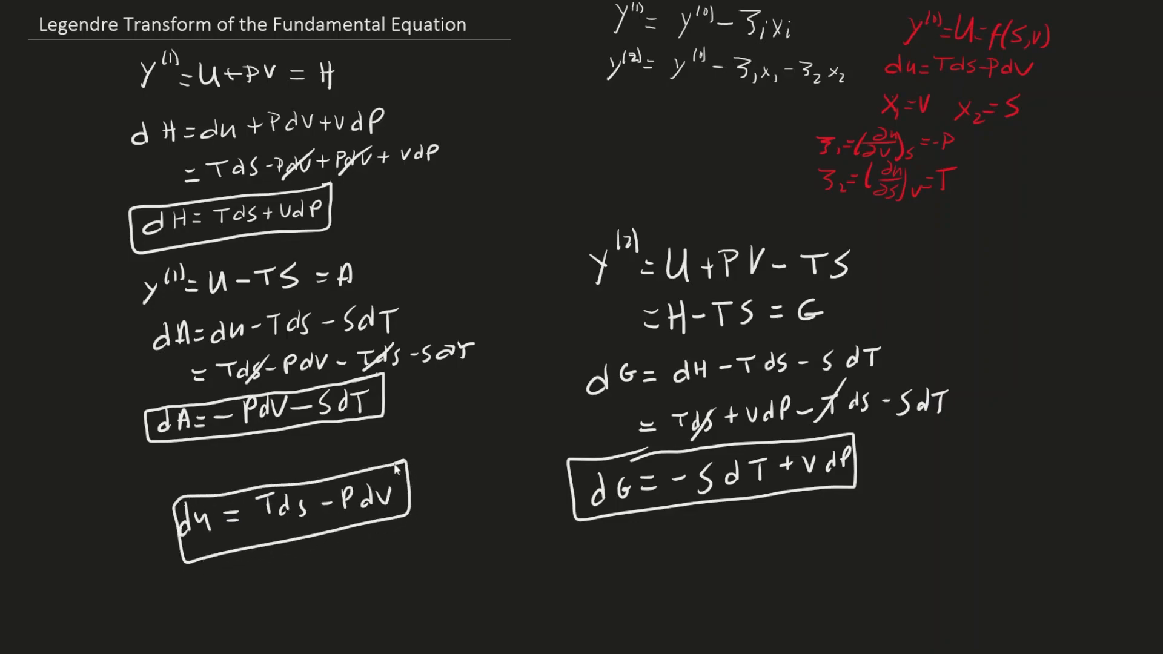
{"action": "mouse_move", "coordinate": [368, 209]}
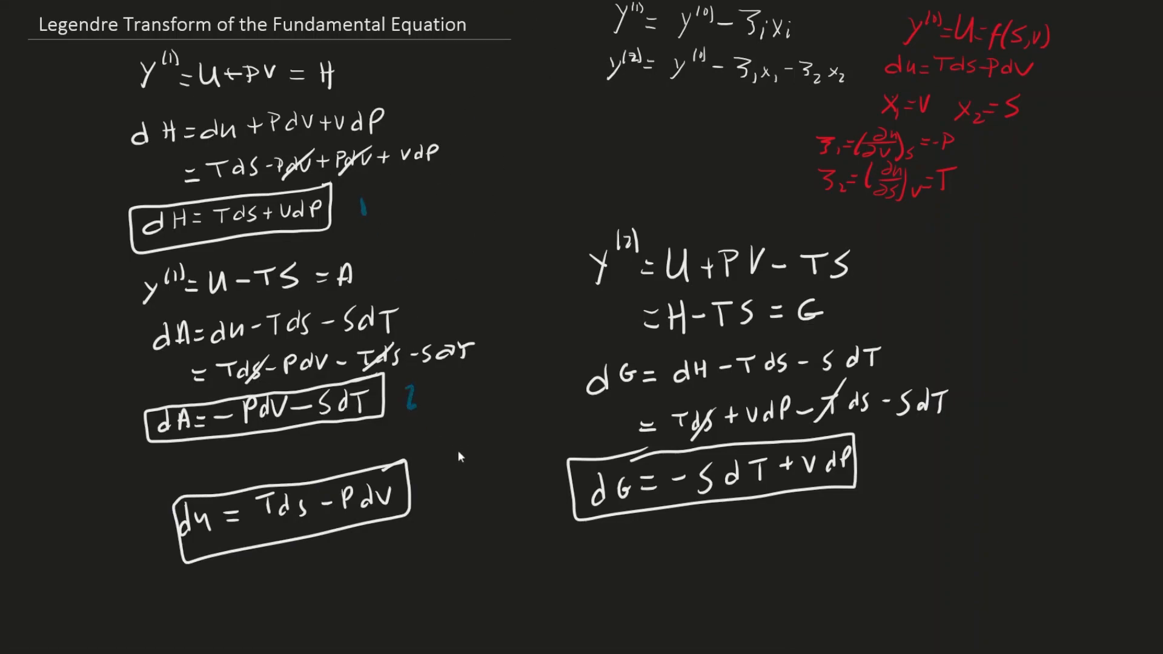
Step: Label the boxed dU = TdS − PdV equation as number 3 in blue
{"action": "left_click", "coordinate": [431, 483]}
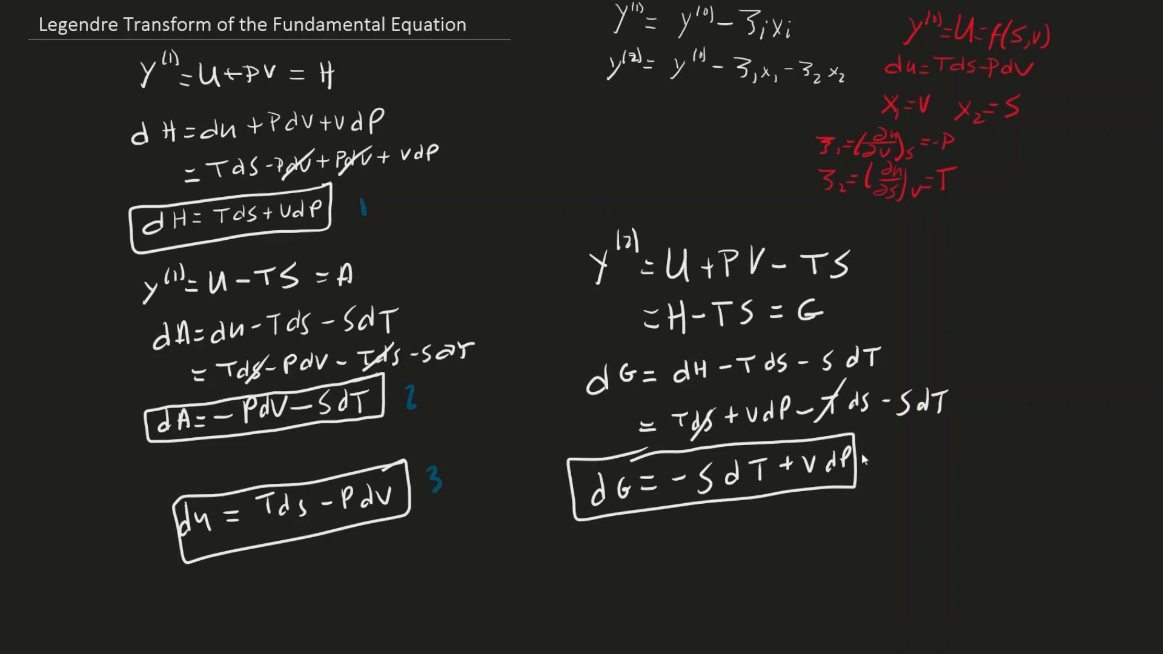